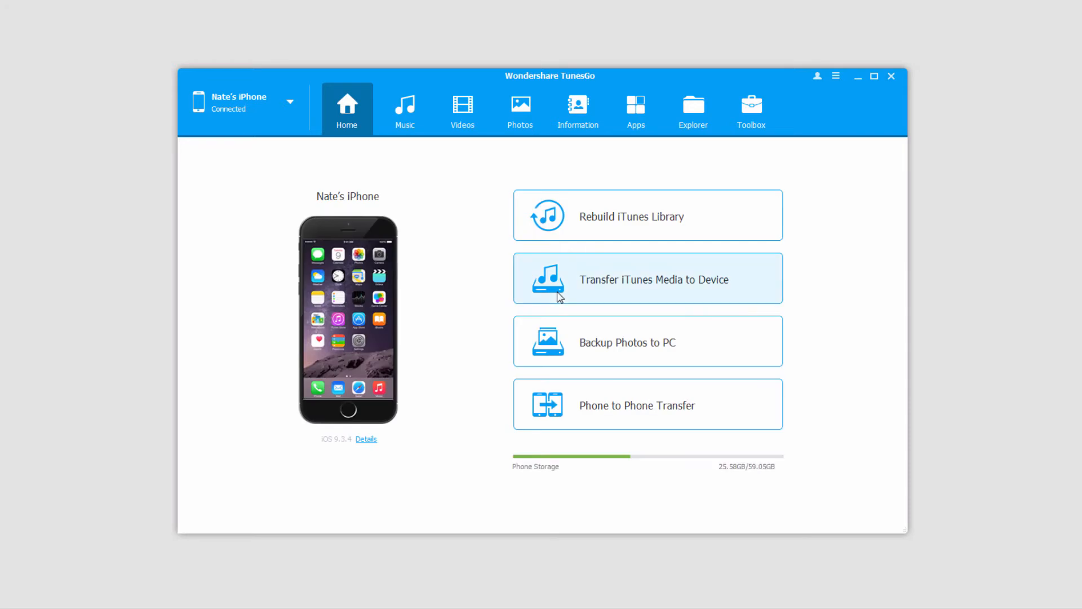
Make the LGE LG-D415 Android phone the current device from the device list
click(289, 102)
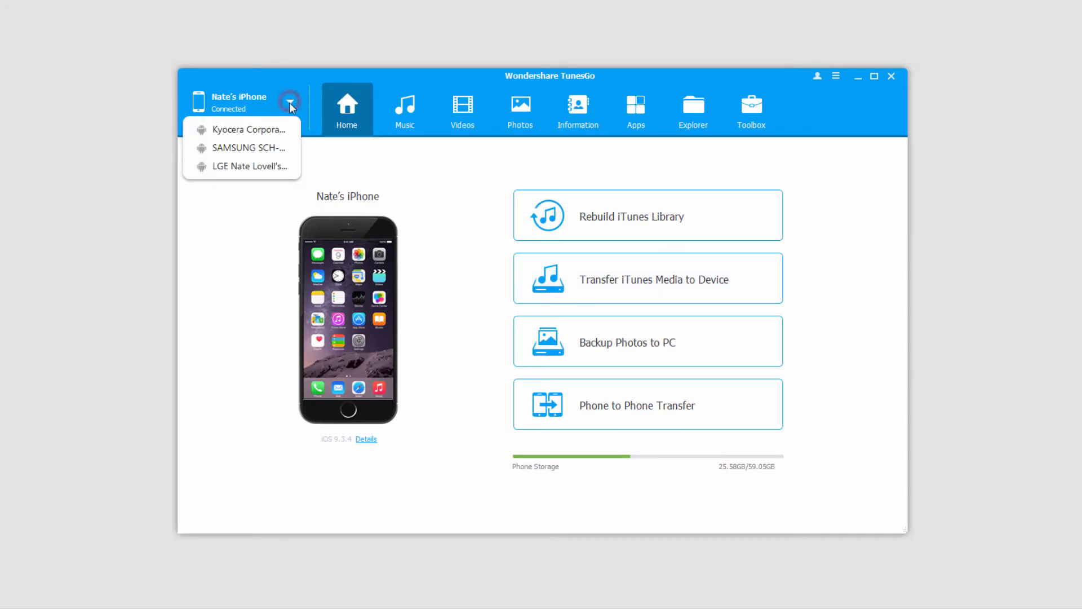
click(247, 167)
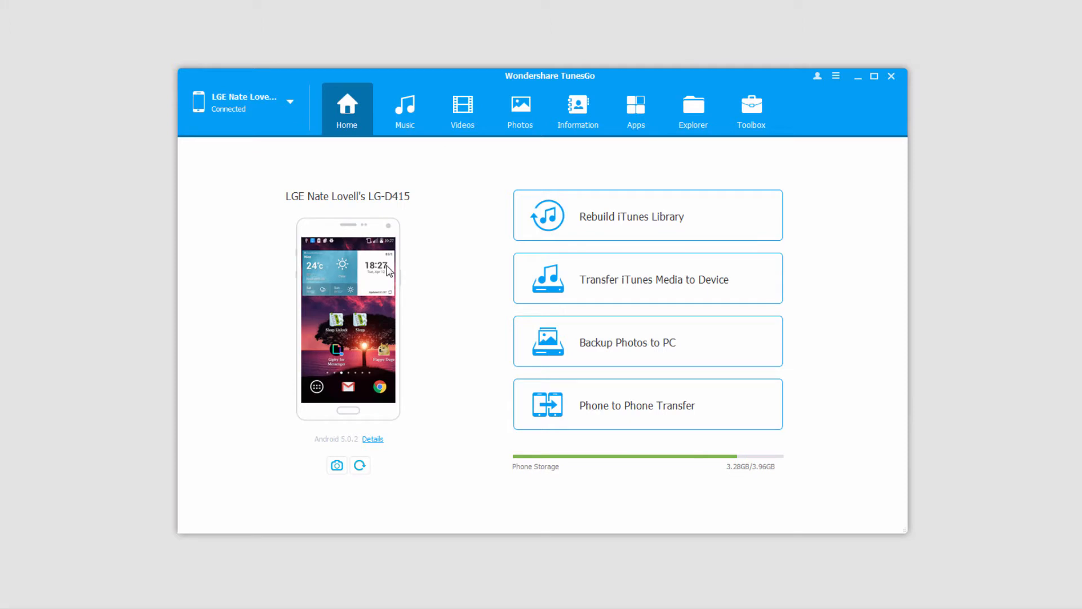
mouse_move(598, 415)
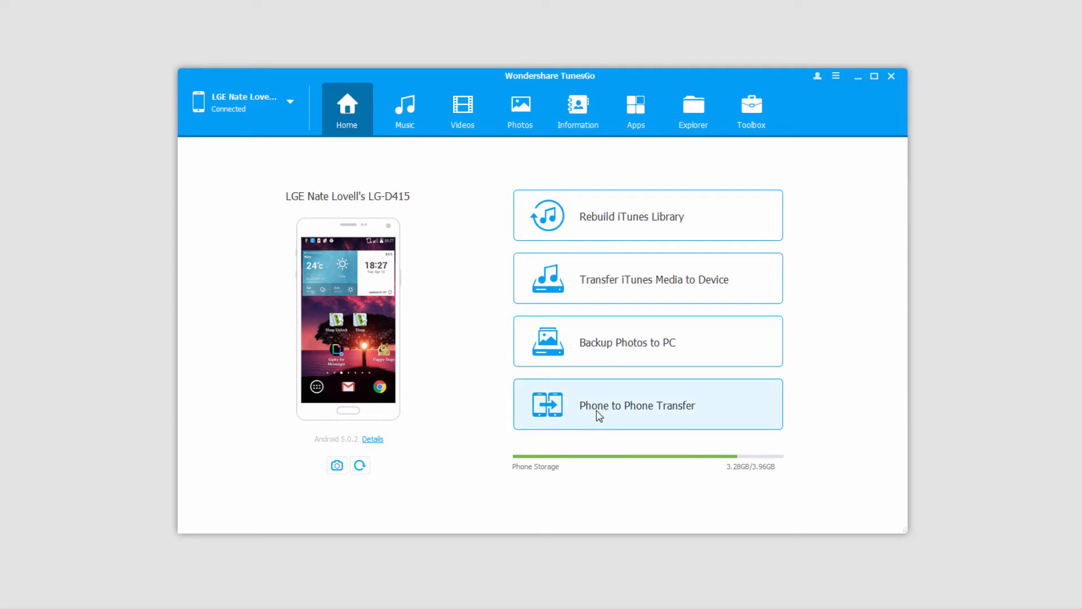
Start Phone to Phone Transfer with the iPhone as target and continue to content selection
click(631, 401)
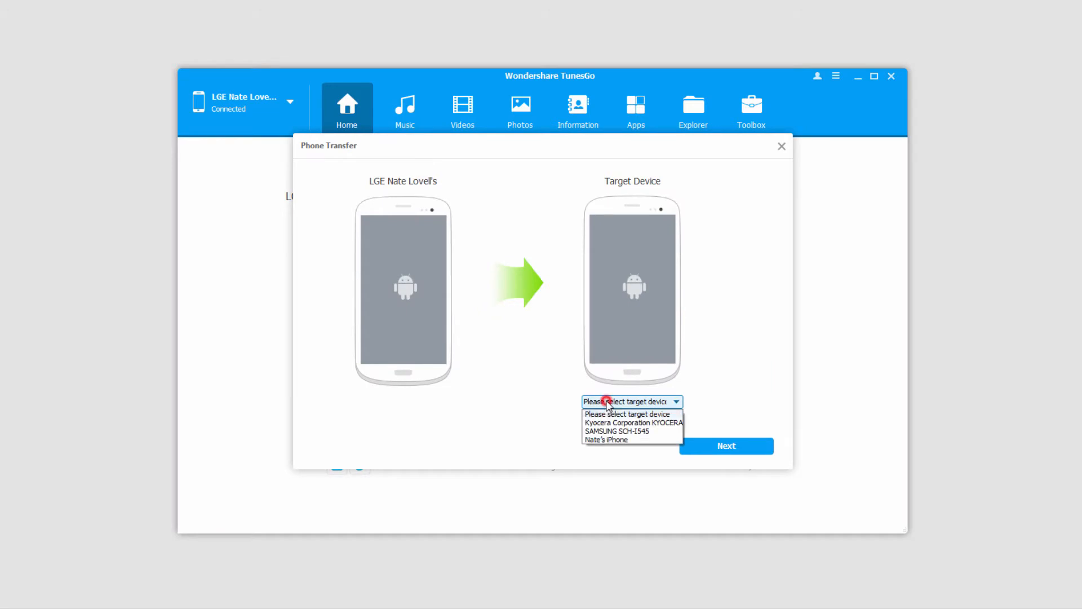
click(606, 439)
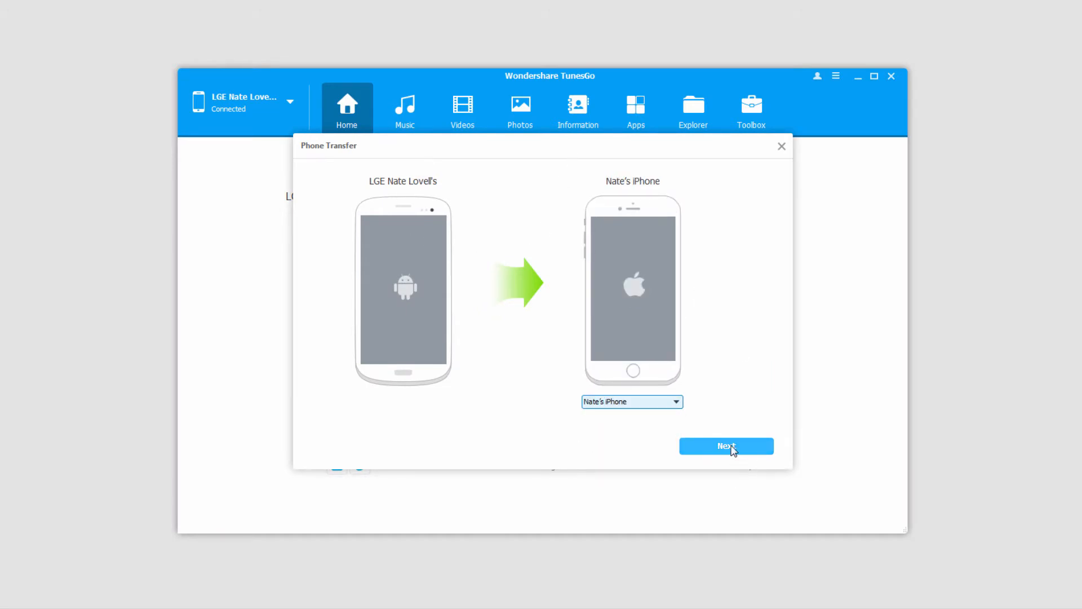
click(725, 446)
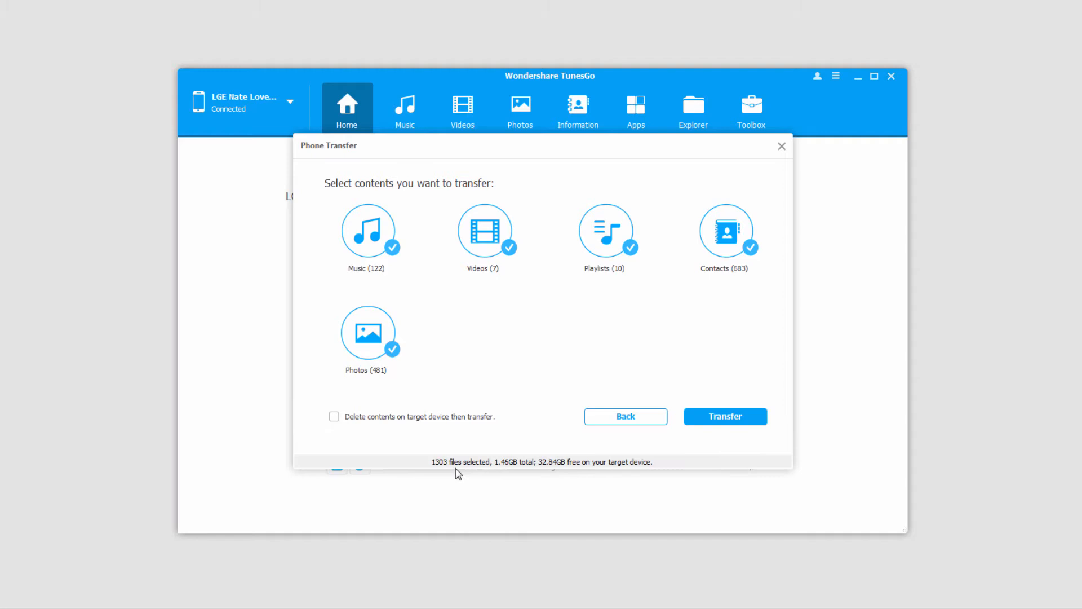
mouse_move(396, 292)
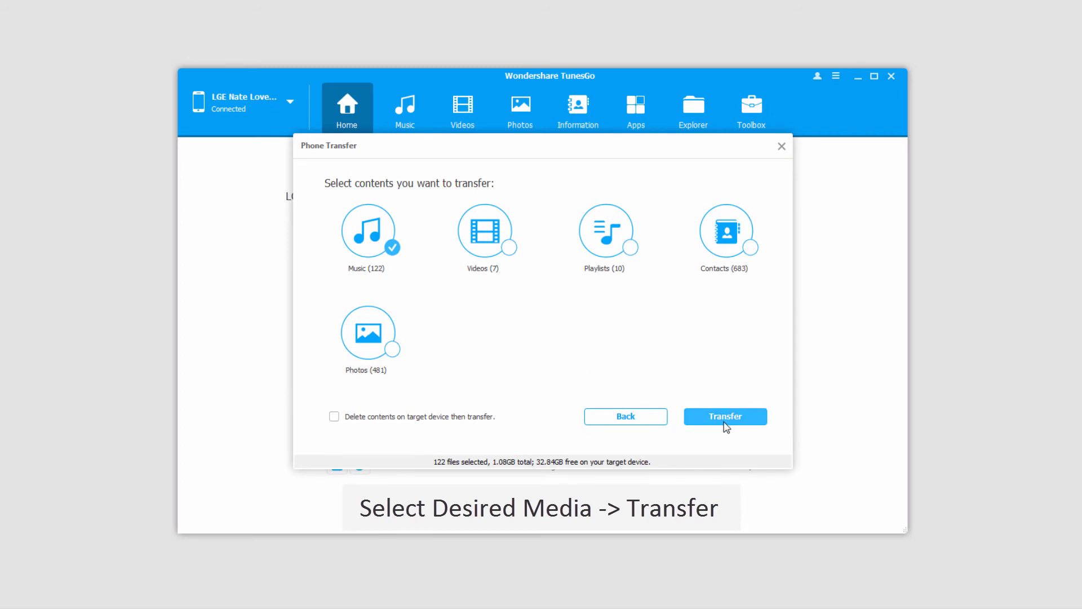
Transfer only the 122 music tracks from the LG phone to the iPhone
click(725, 416)
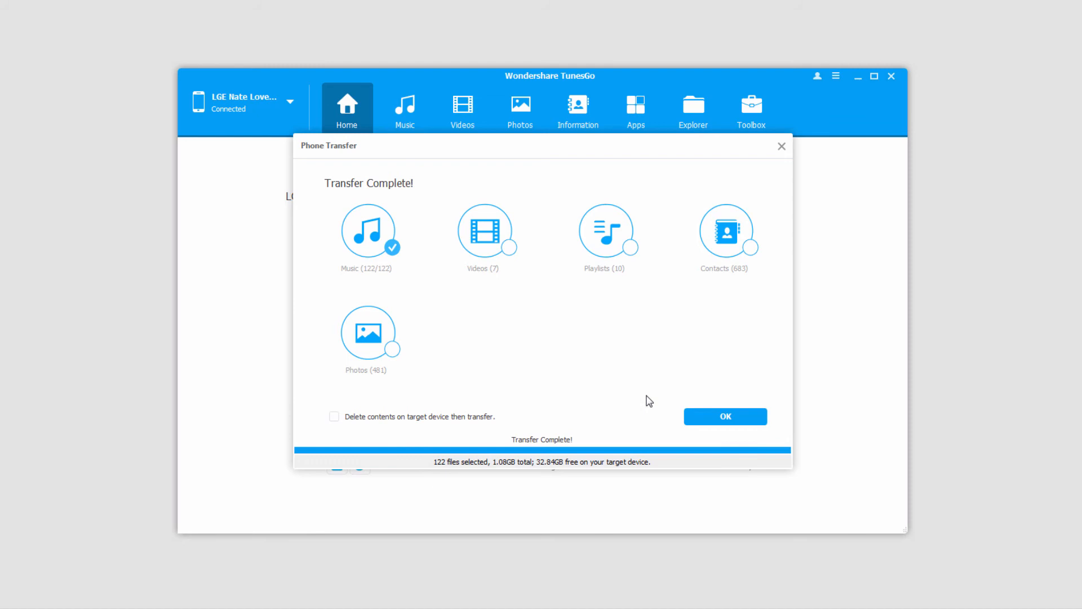
Dismiss the Transfer Complete summary after 122 of 122 tracks copied
click(725, 416)
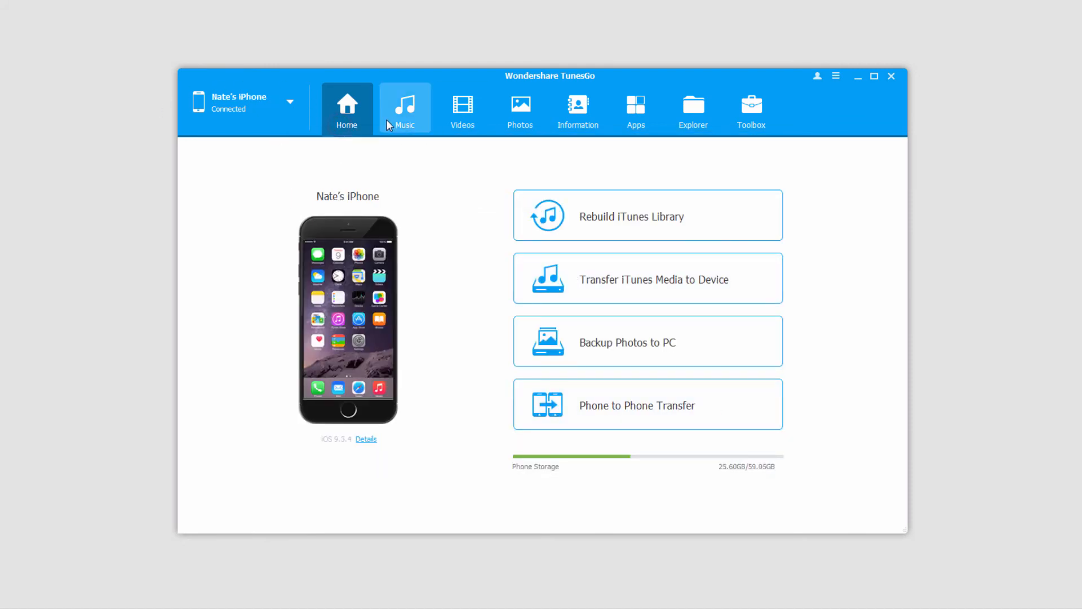
Show the iPhone's Music library listing 897 tracks including the transferred songs
click(404, 110)
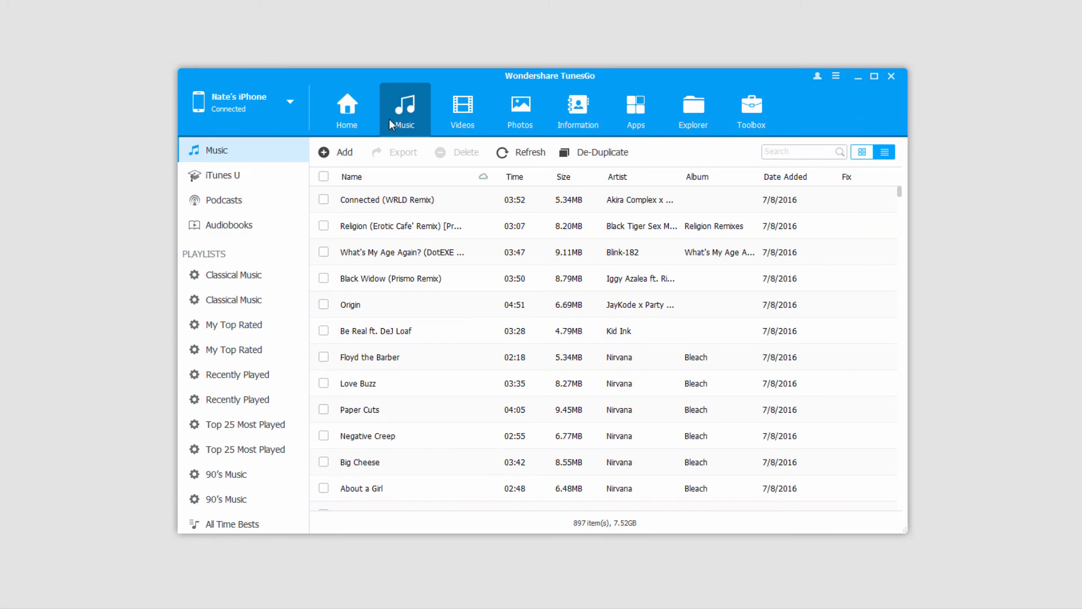